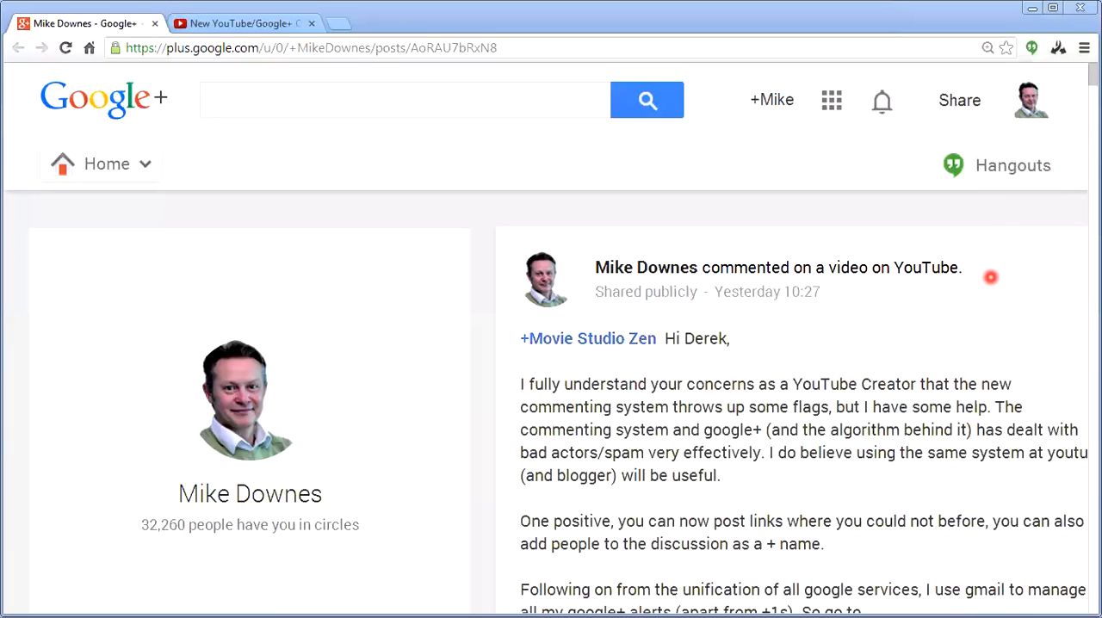
{"action": "mouse_move", "coordinate": [888, 340]}
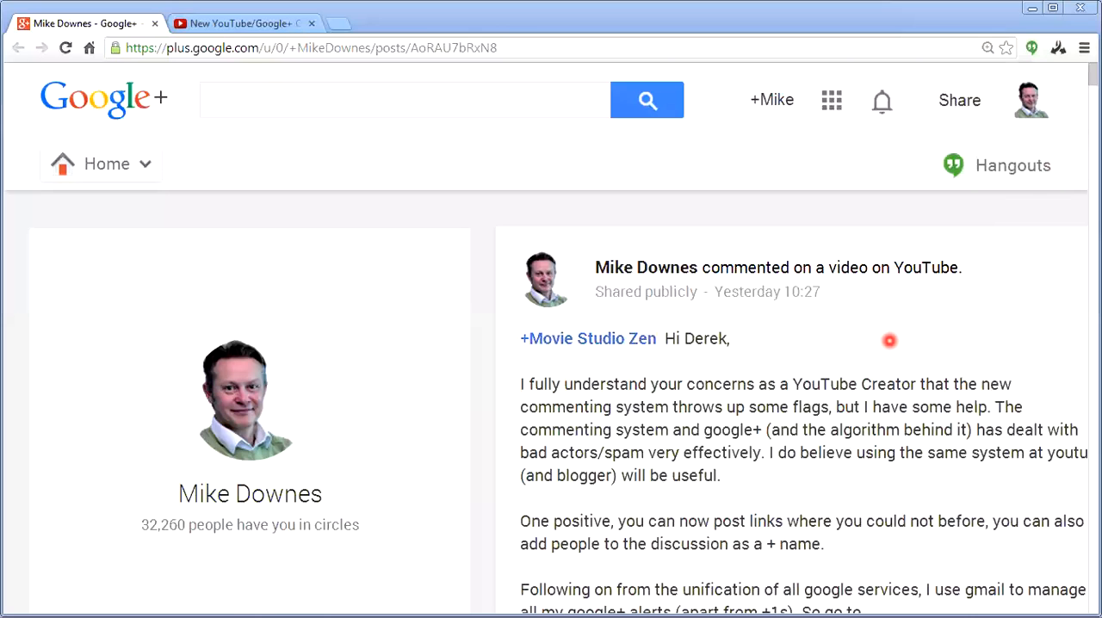
Step: Scroll down the Google+ post's comment thread toward the spam comment
{"action": "scroll", "scroll_direction": "down", "scroll_amount": 3}
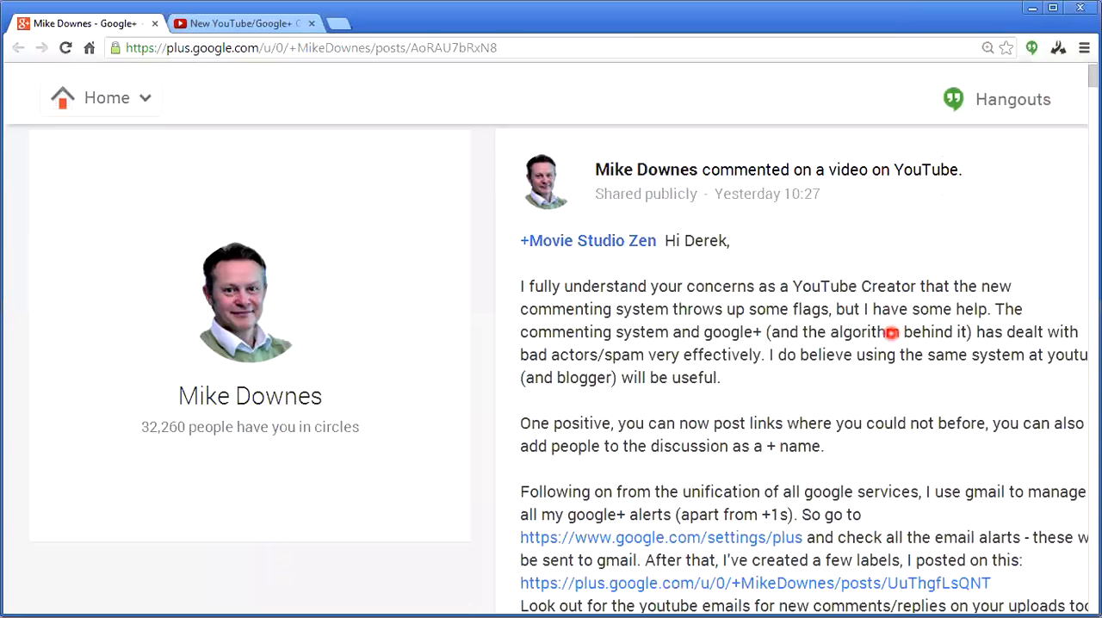
{"action": "scroll", "scroll_direction": "down", "scroll_amount": 3}
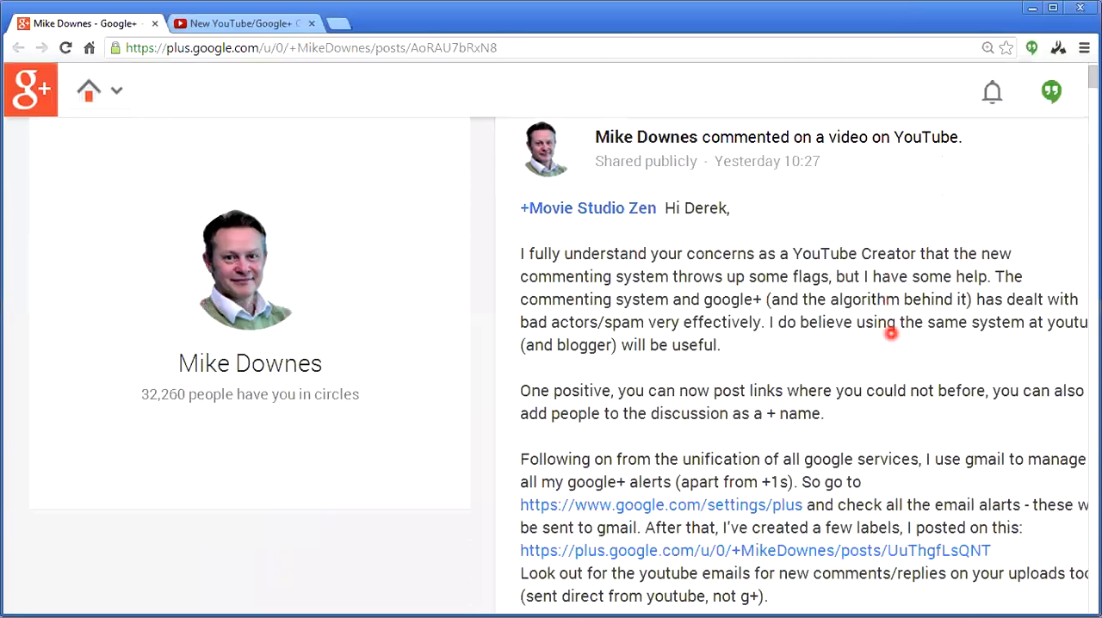
{"action": "scroll", "scroll_direction": "down", "scroll_amount": 3}
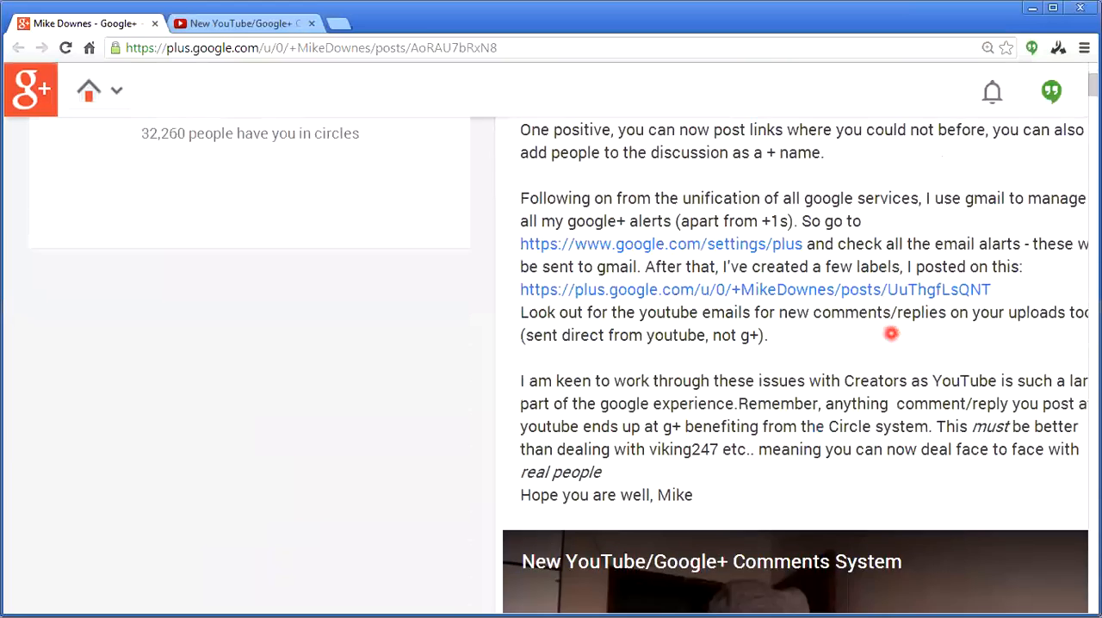
{"action": "scroll", "scroll_direction": "down", "scroll_amount": 3}
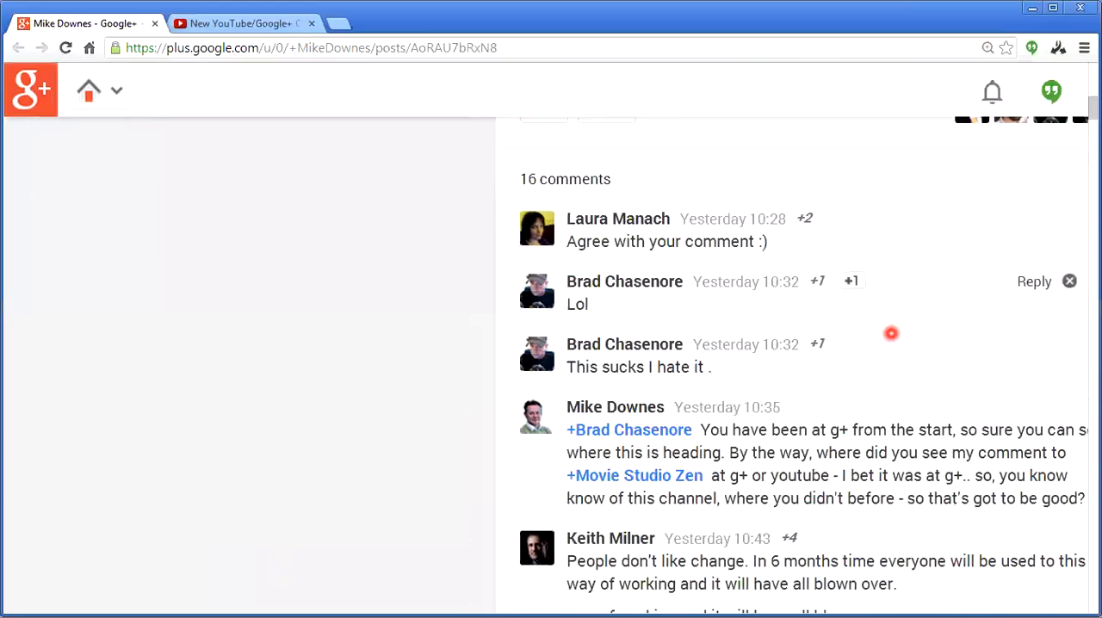
{"action": "scroll", "scroll_direction": "down", "scroll_amount": 3}
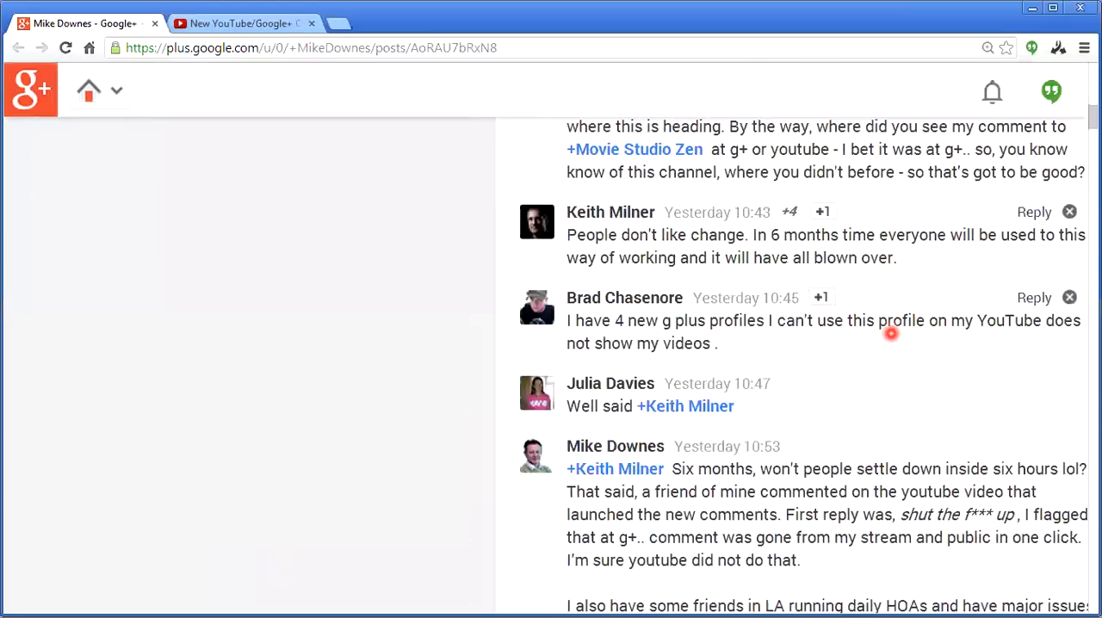
{"action": "scroll", "scroll_direction": "down", "scroll_amount": 3}
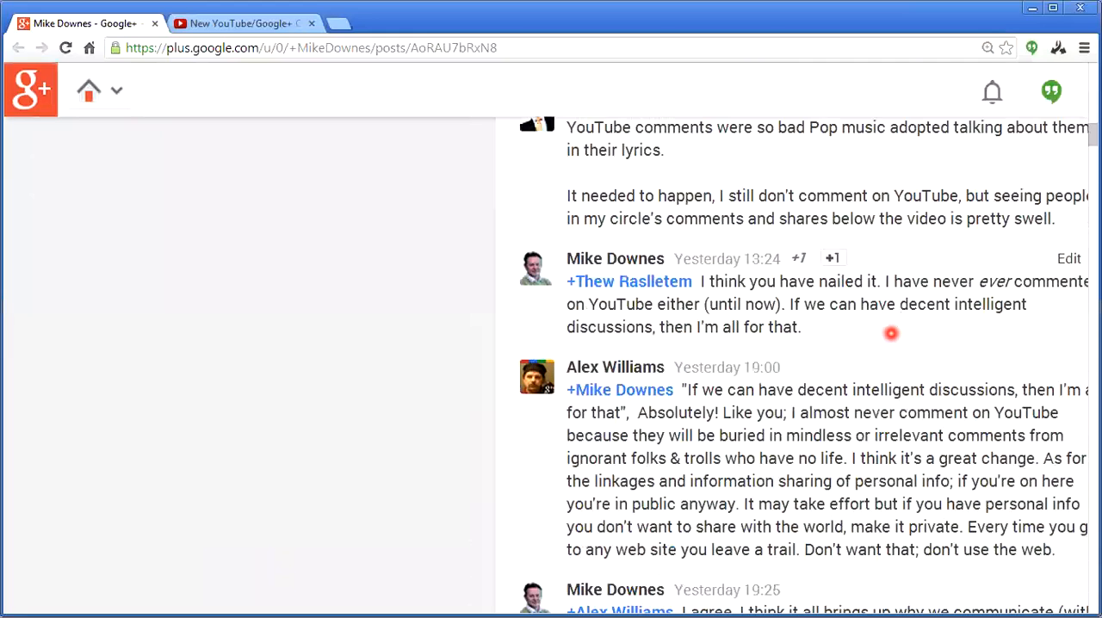
{"action": "scroll", "scroll_direction": "down", "scroll_amount": 3}
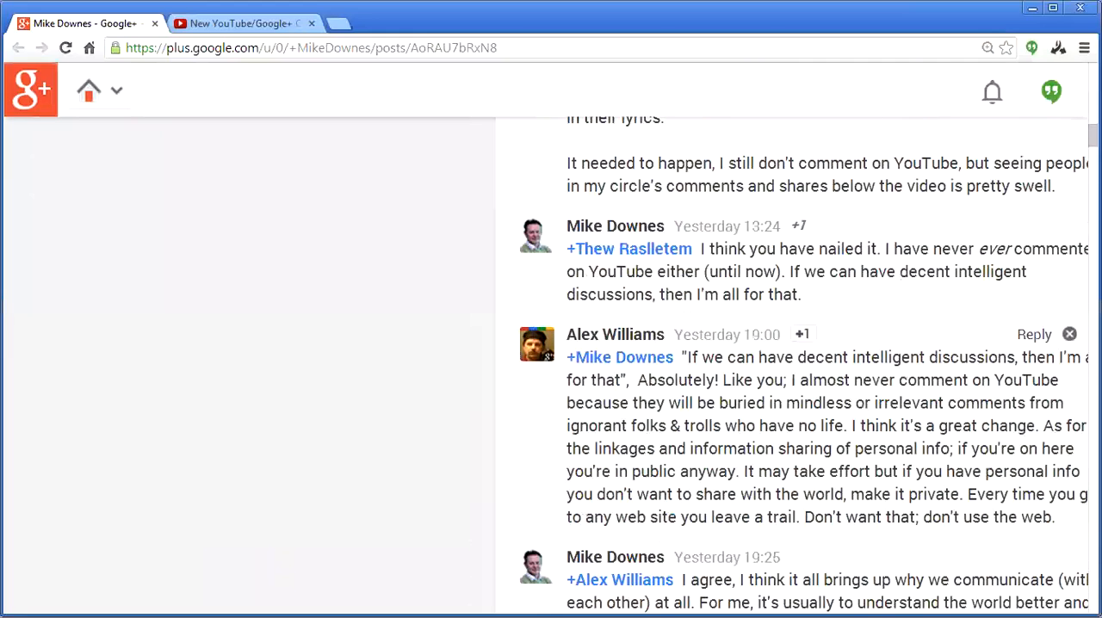
Step: Zoom the page out from the Chrome menu so the repeated-line spam comment fits in view
{"action": "left_click", "coordinate": [1085, 48]}
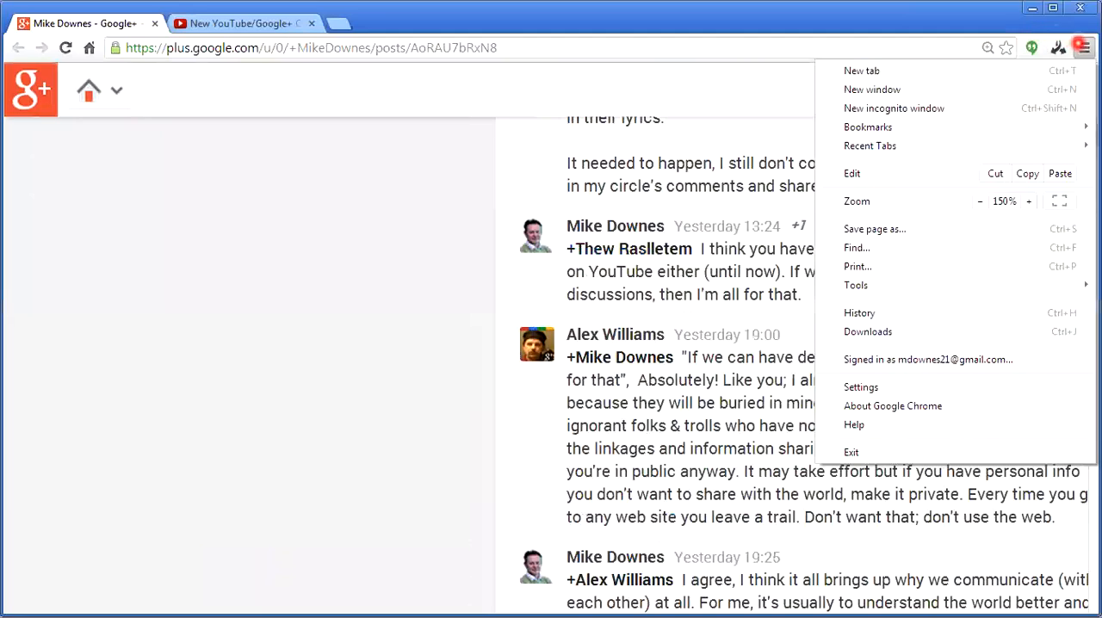
{"action": "left_click", "coordinate": [979, 200]}
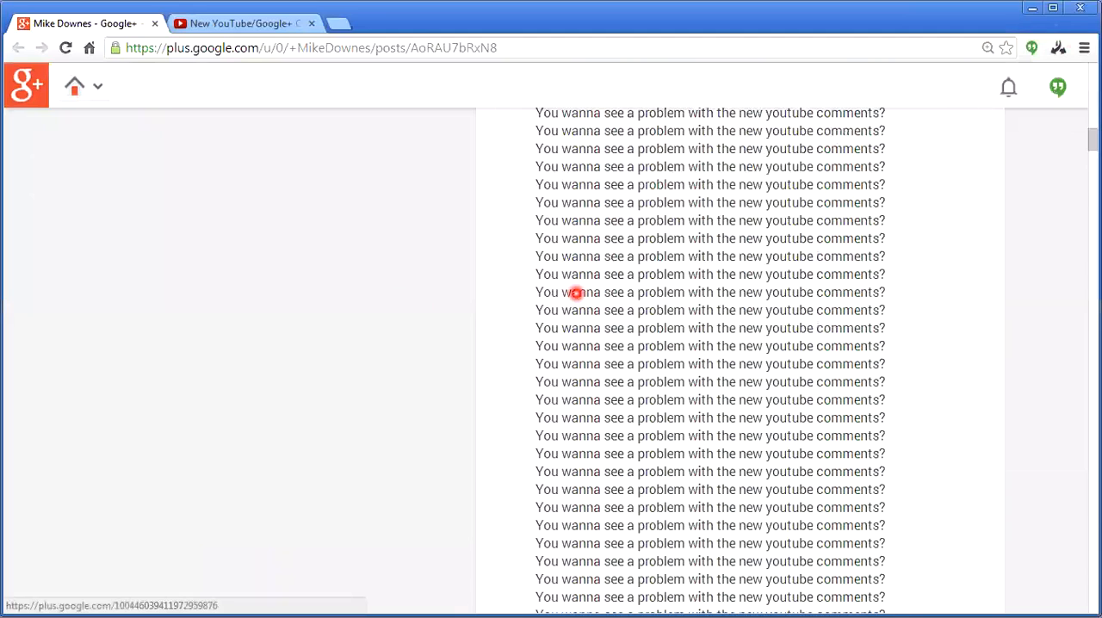
Step: Review the spam comment in the thread, then bring the YouTube video page to the front
{"action": "scroll", "scroll_direction": "up", "scroll_amount": 3}
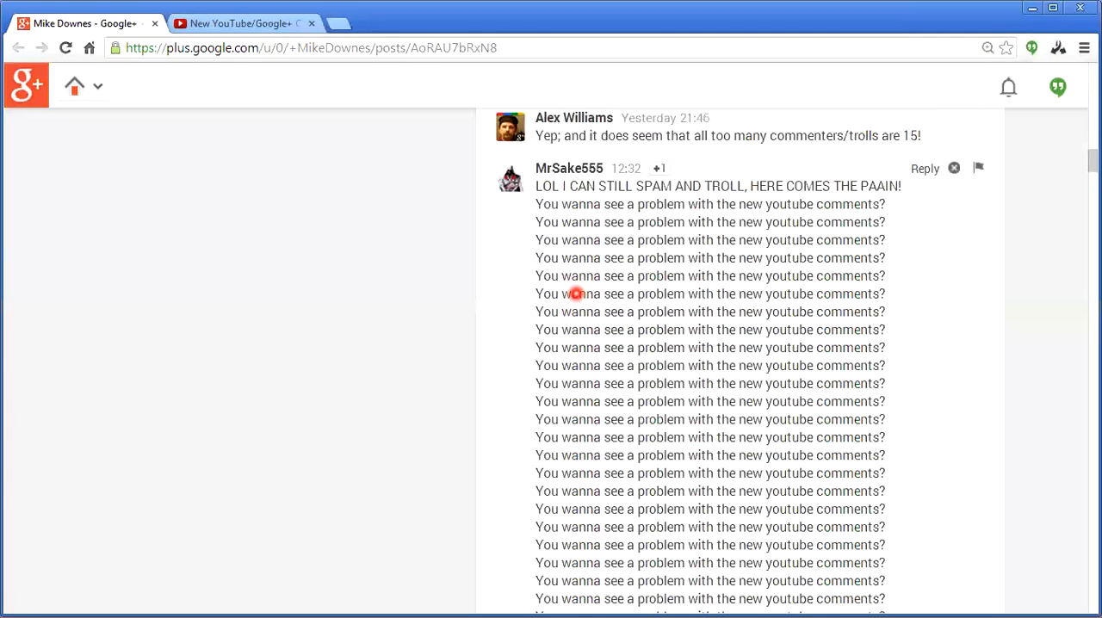
{"action": "scroll", "scroll_direction": "down", "scroll_amount": 3}
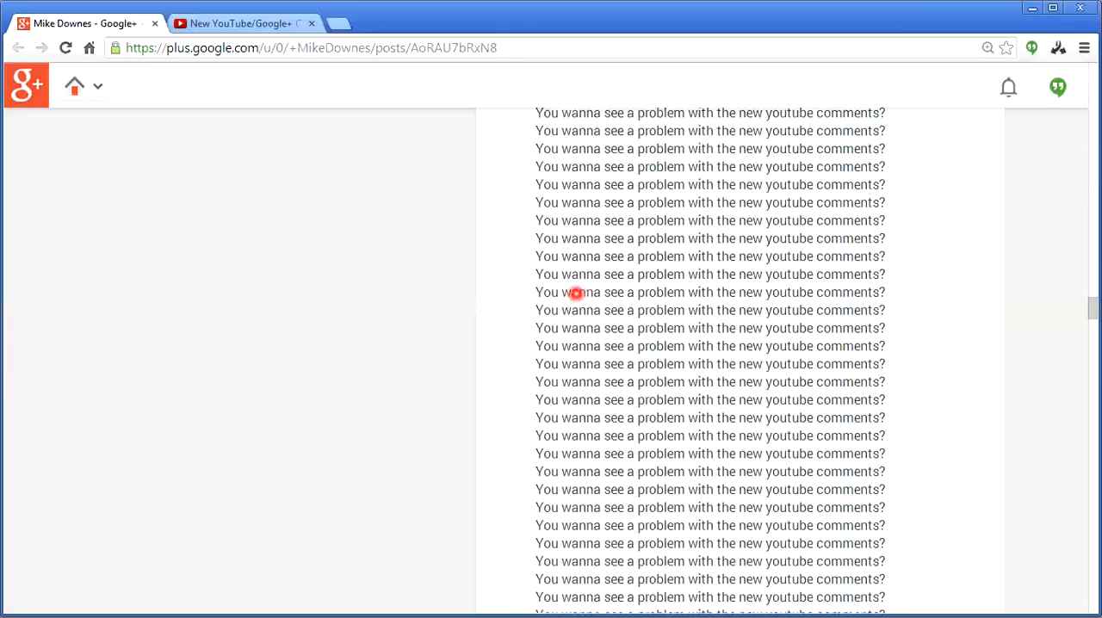
{"action": "scroll", "scroll_direction": "down", "scroll_amount": 3}
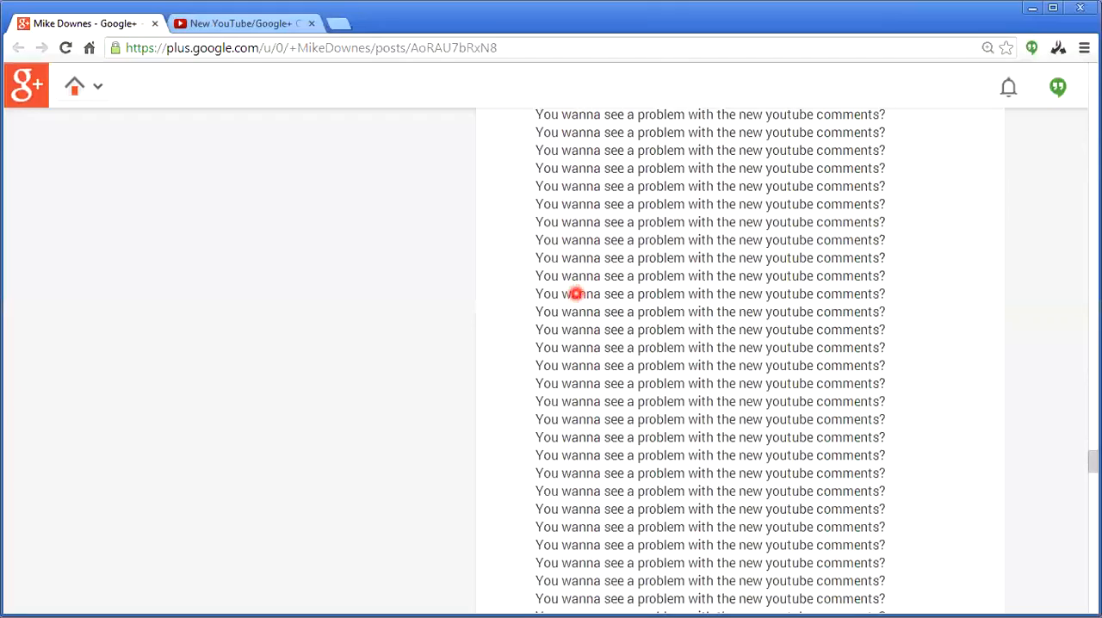
{"action": "scroll", "scroll_direction": "down", "scroll_amount": 3}
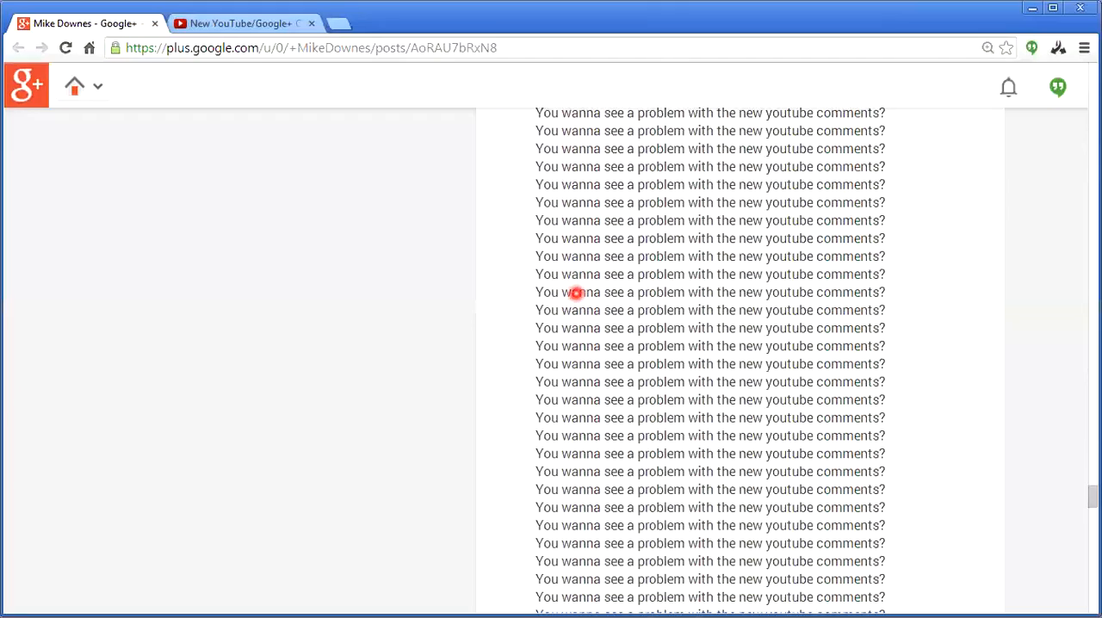
{"action": "scroll", "scroll_direction": "down", "scroll_amount": 3}
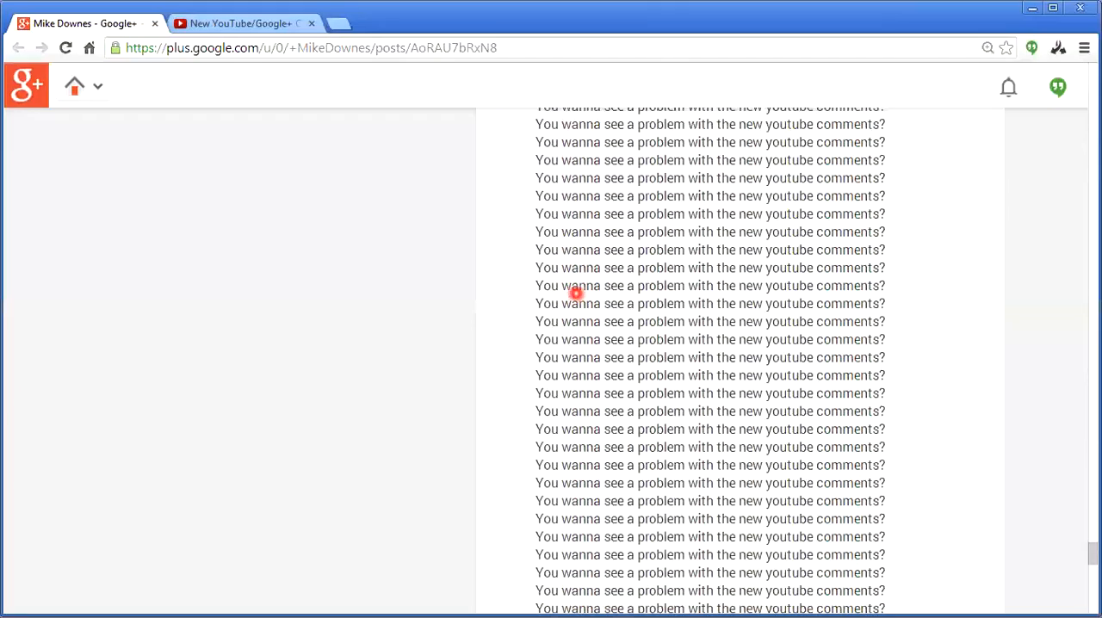
{"action": "scroll", "scroll_direction": "down", "scroll_amount": 3}
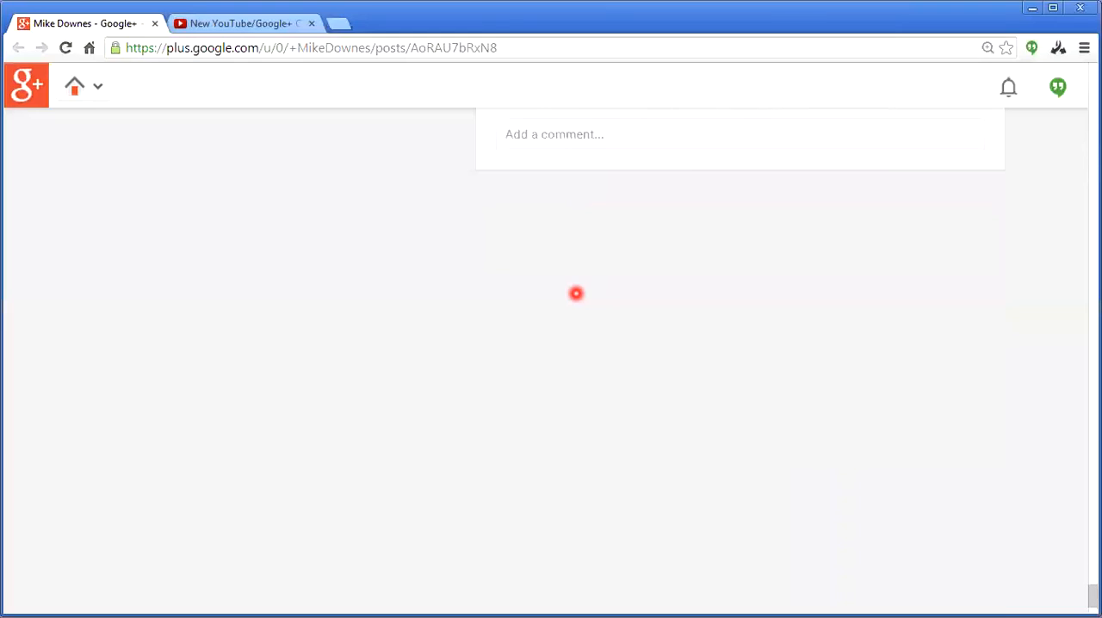
{"action": "scroll", "scroll_direction": "down", "scroll_amount": 3}
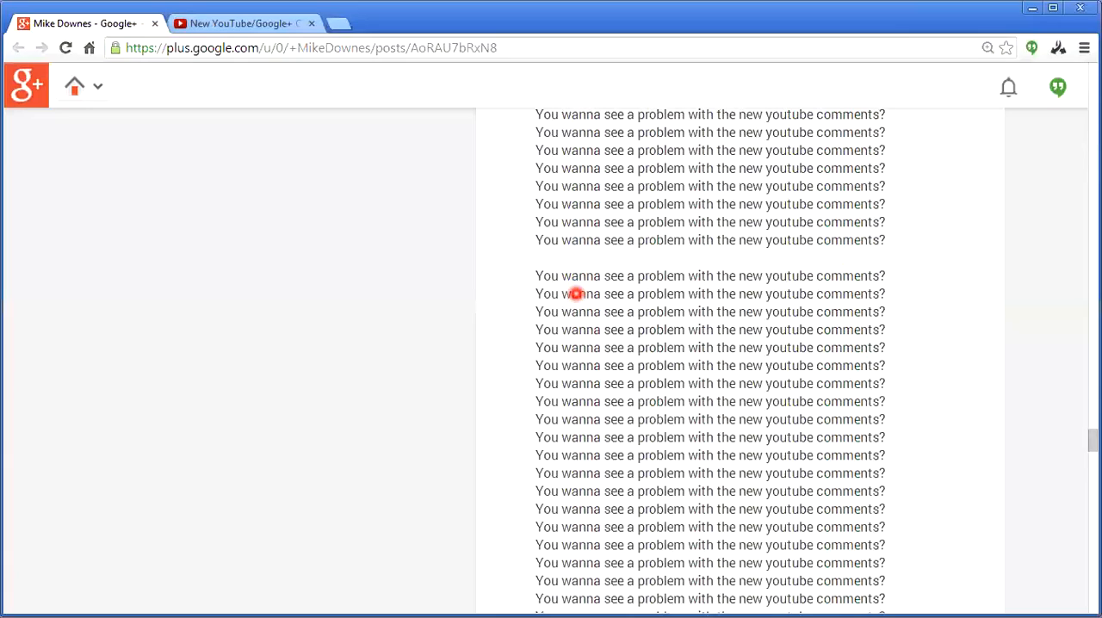
{"action": "scroll", "scroll_direction": "down", "scroll_amount": 3}
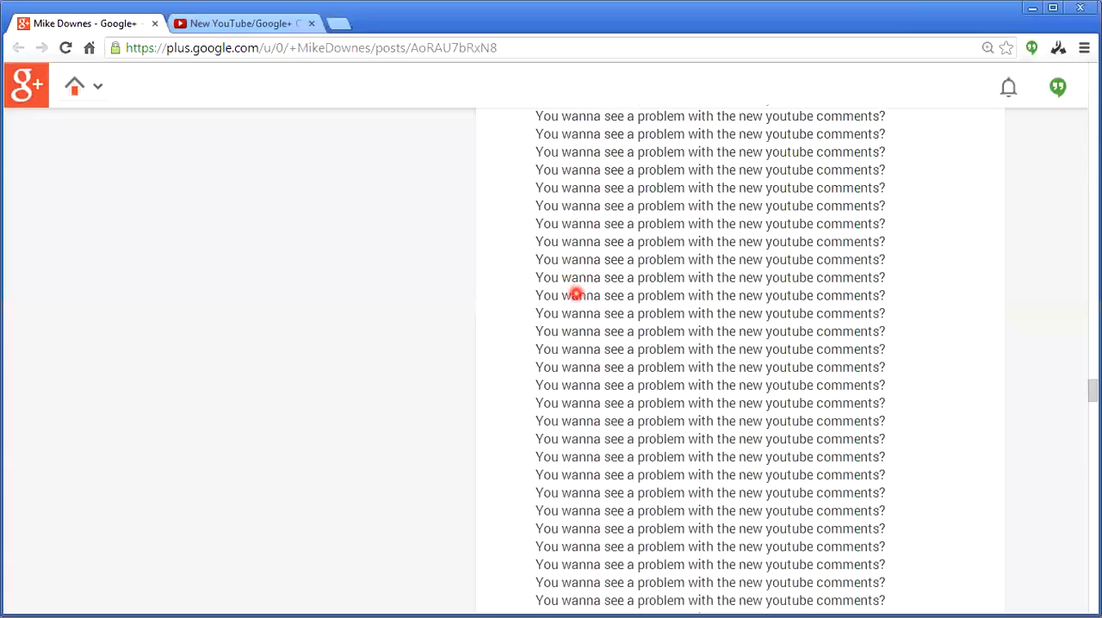
{"action": "scroll", "scroll_direction": "up", "scroll_amount": 3}
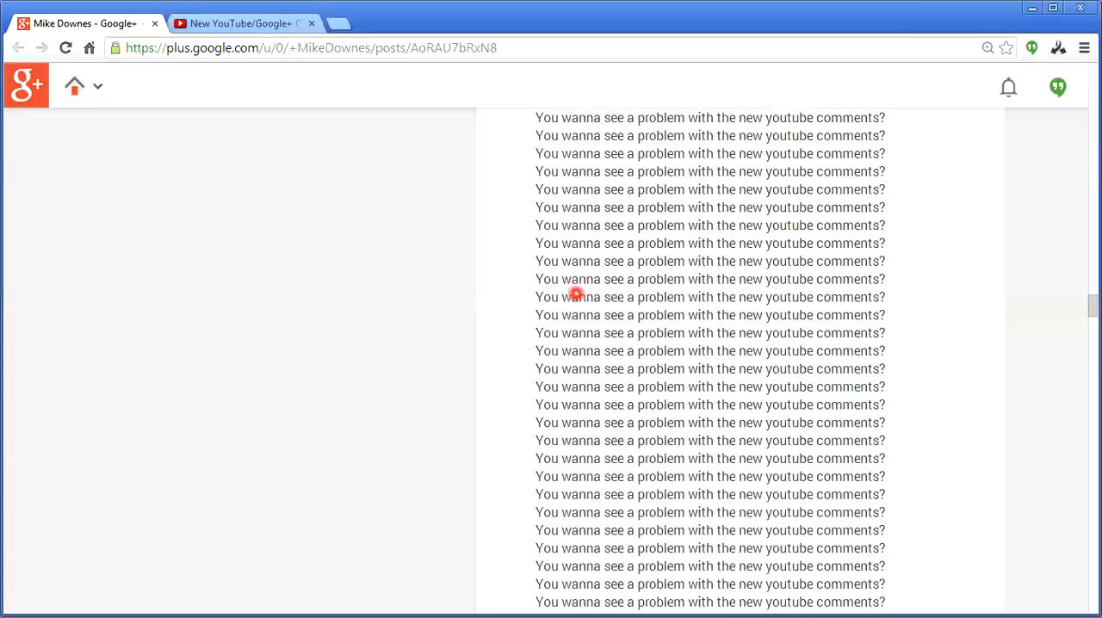
{"action": "scroll", "scroll_direction": "down", "scroll_amount": 3}
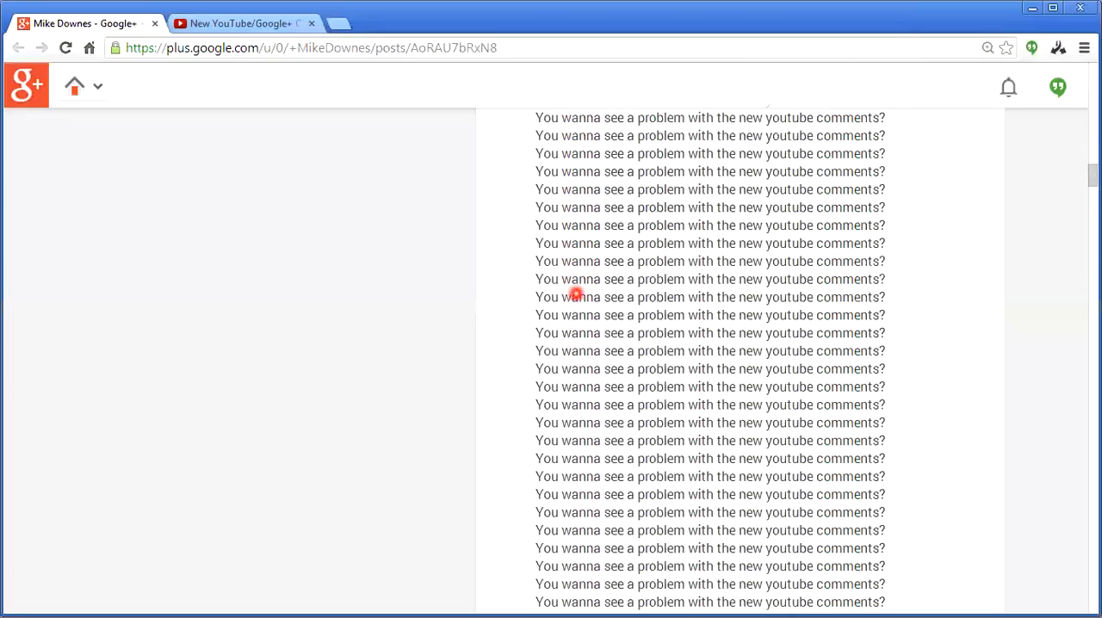
{"action": "scroll", "scroll_direction": "up", "scroll_amount": 3}
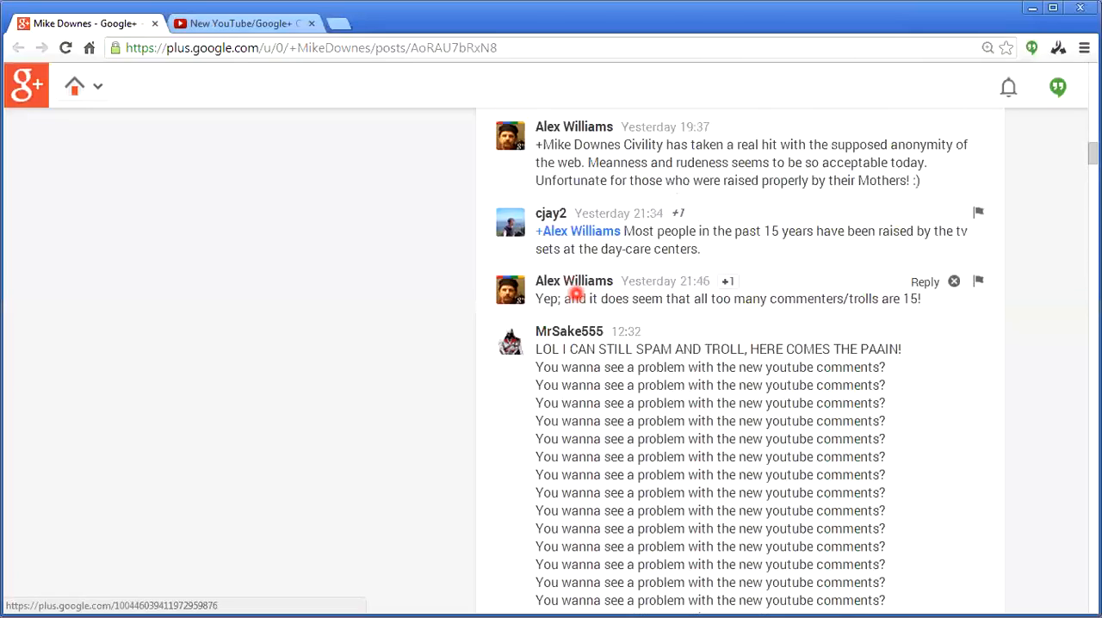
{"action": "mouse_move", "coordinate": [587, 413]}
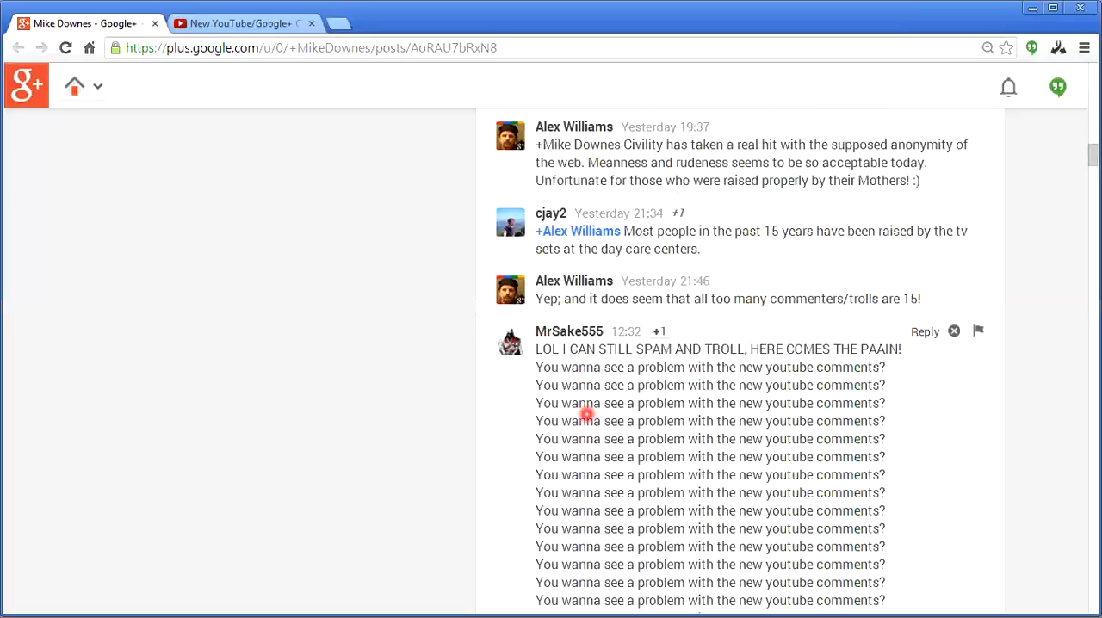
{"action": "mouse_move", "coordinate": [426, 210]}
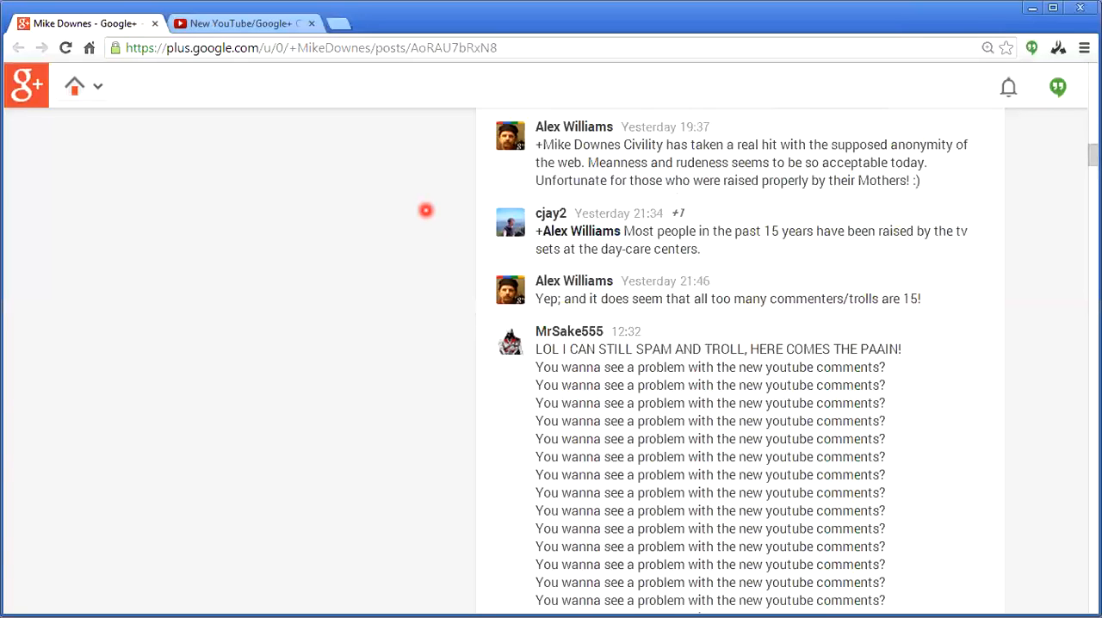
{"action": "mouse_move", "coordinate": [317, 124]}
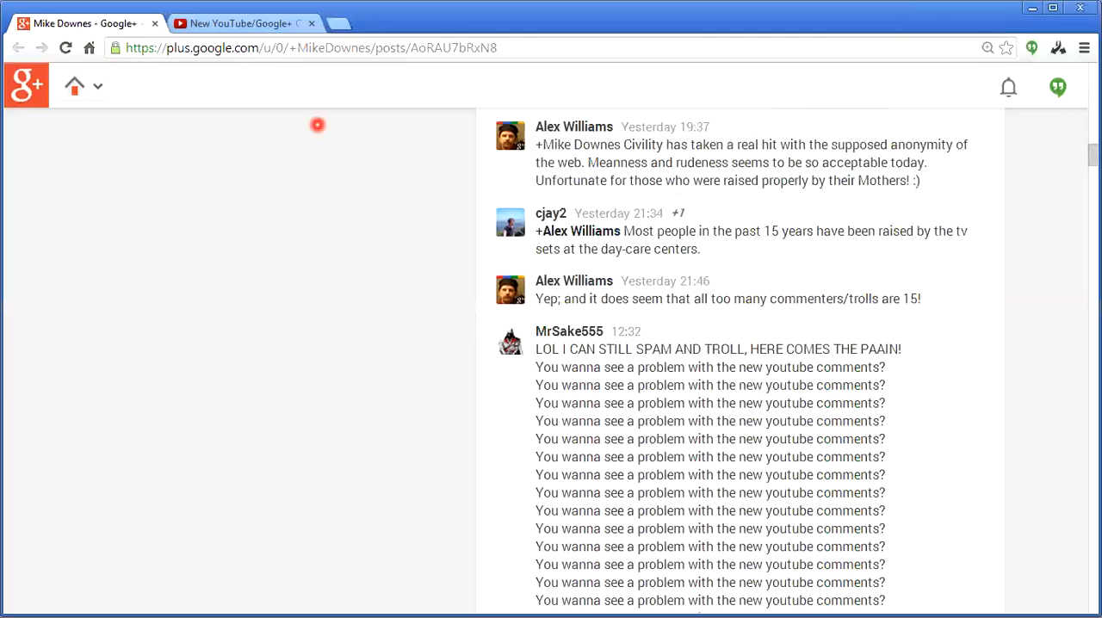
{"action": "left_click", "coordinate": [245, 24]}
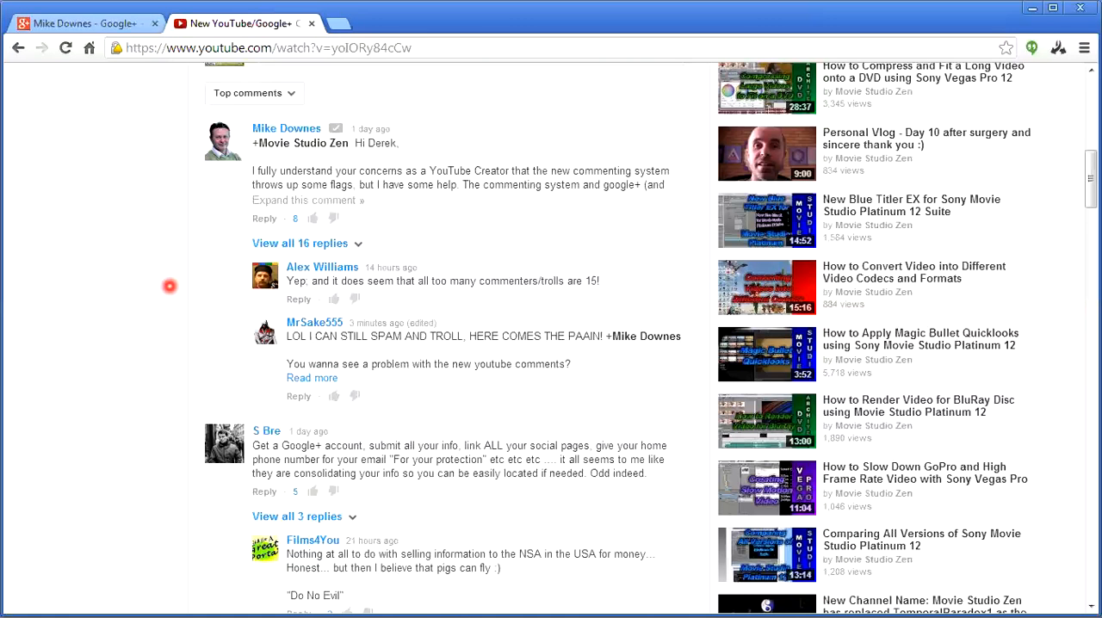
{"action": "mouse_move", "coordinate": [386, 165]}
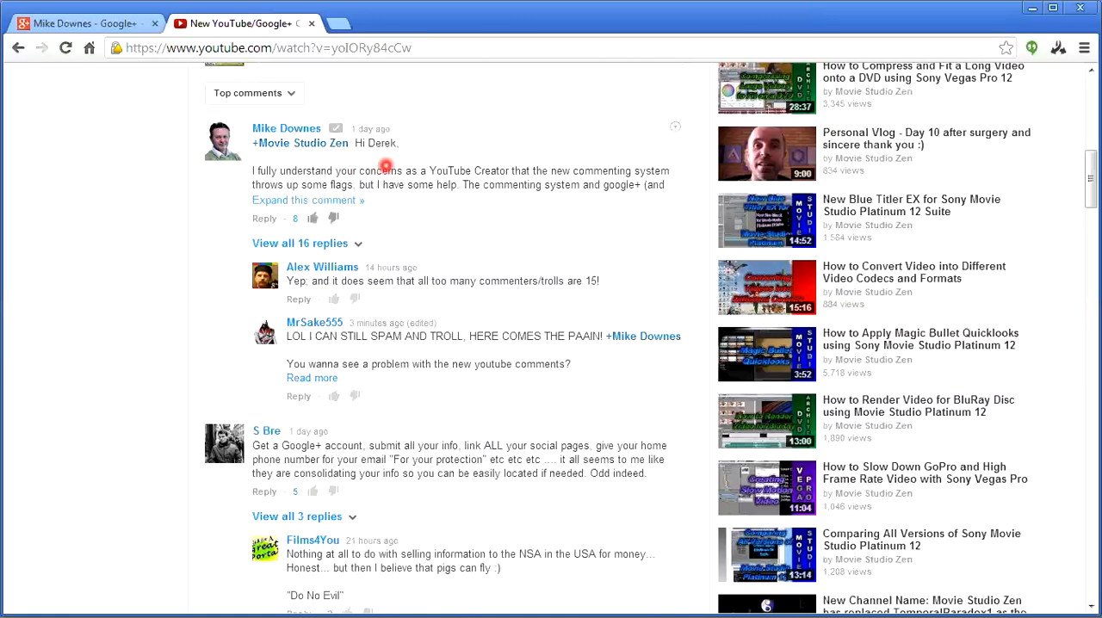
{"action": "mouse_move", "coordinate": [250, 190]}
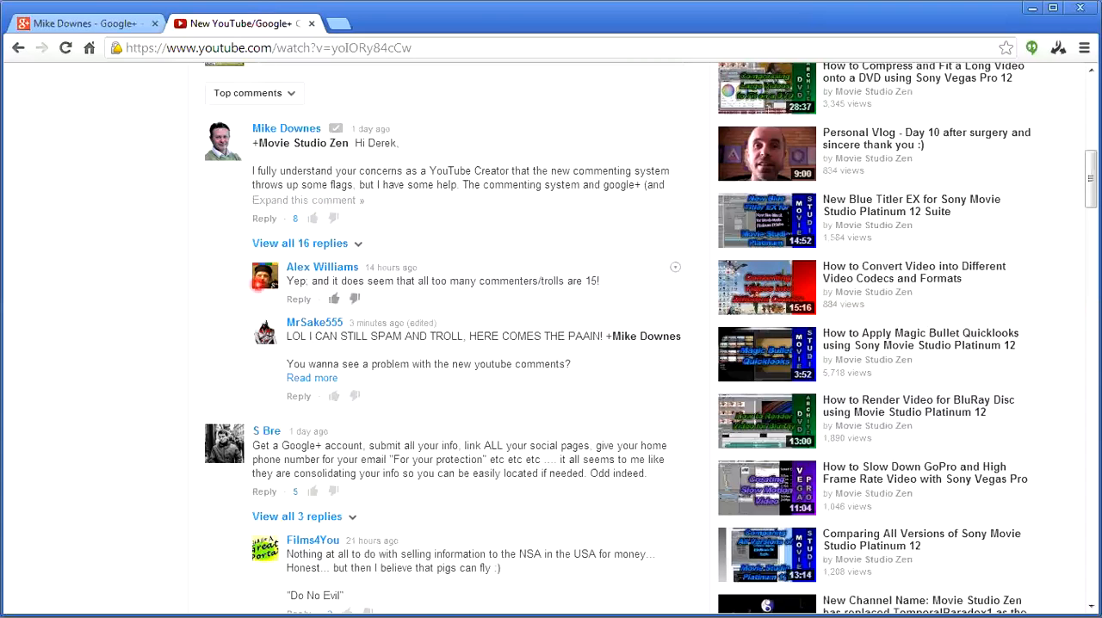
Step: Expand the spam reply's full repeated text on YouTube and return to the Google+ post
{"action": "left_click", "coordinate": [312, 379]}
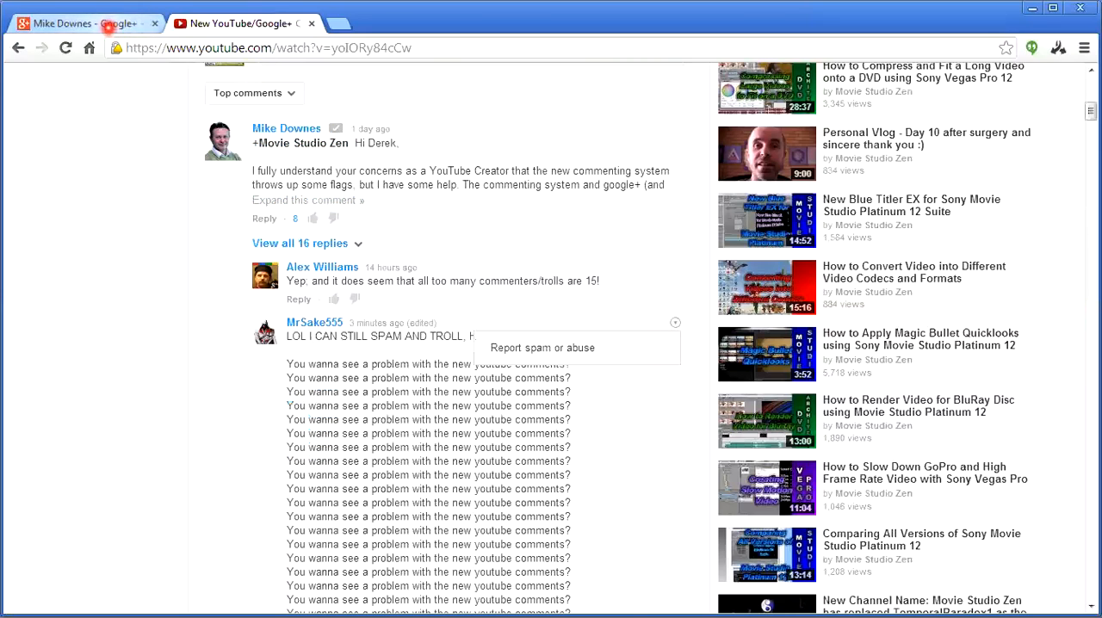
{"action": "left_click", "coordinate": [83, 24]}
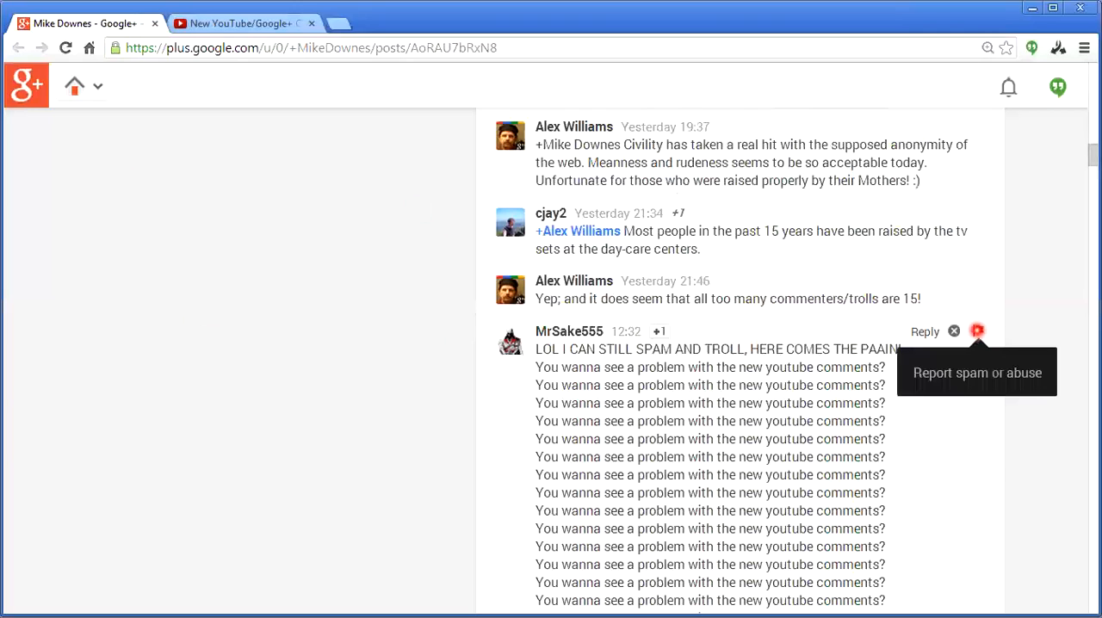
Step: Report the spam comment as abuse so it greys out, then show the YouTube video page
{"action": "left_click", "coordinate": [977, 372]}
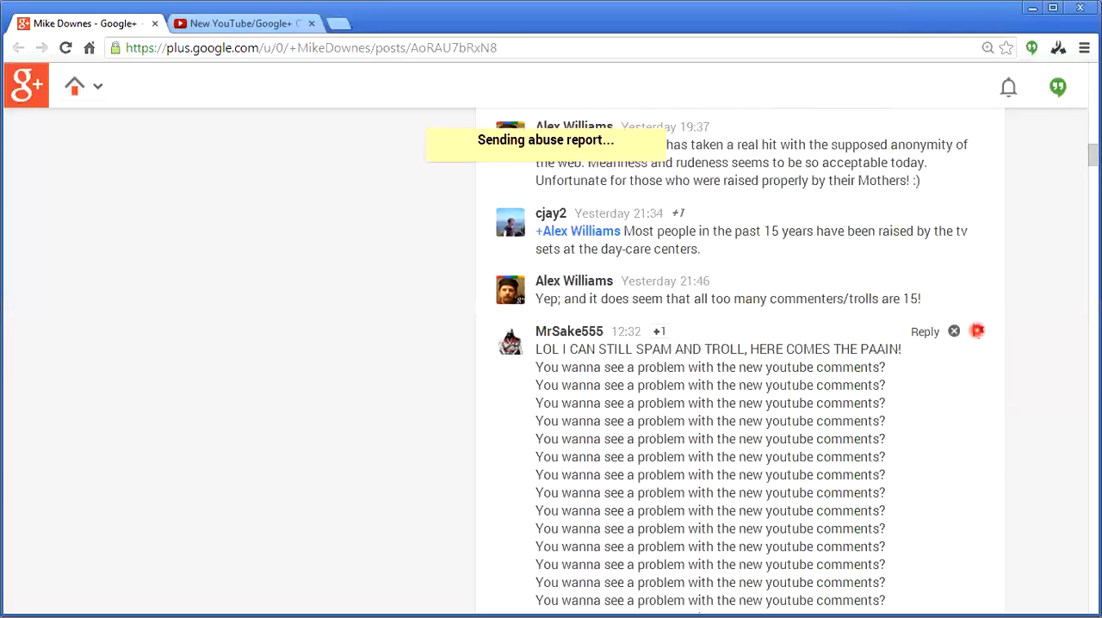
{"action": "left_click", "coordinate": [953, 330]}
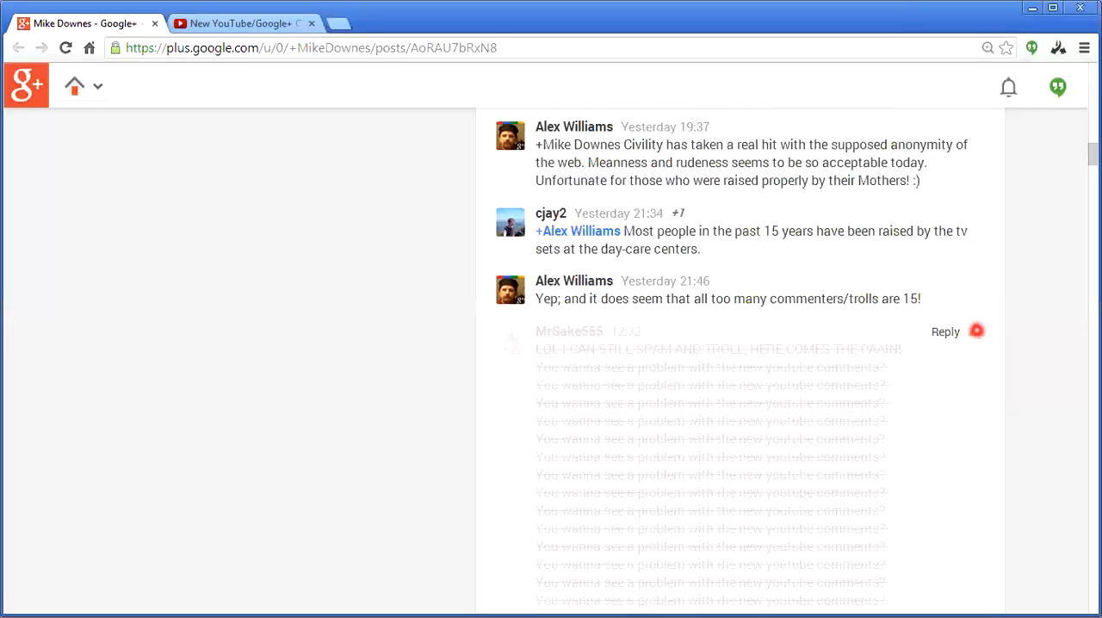
{"action": "mouse_move", "coordinate": [1016, 337]}
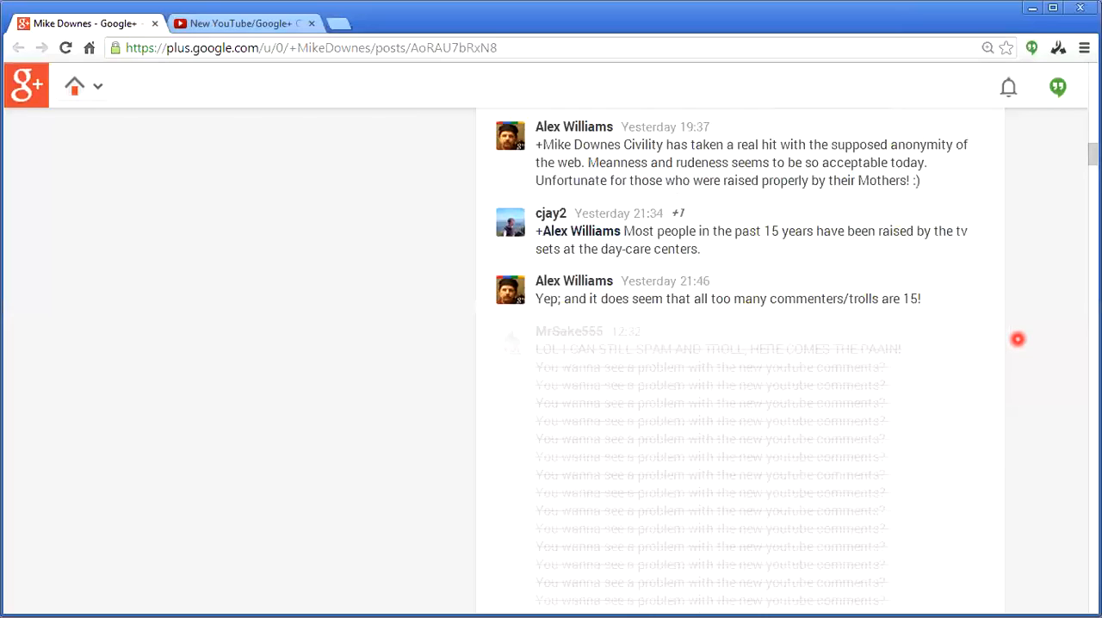
{"action": "mouse_move", "coordinate": [556, 348]}
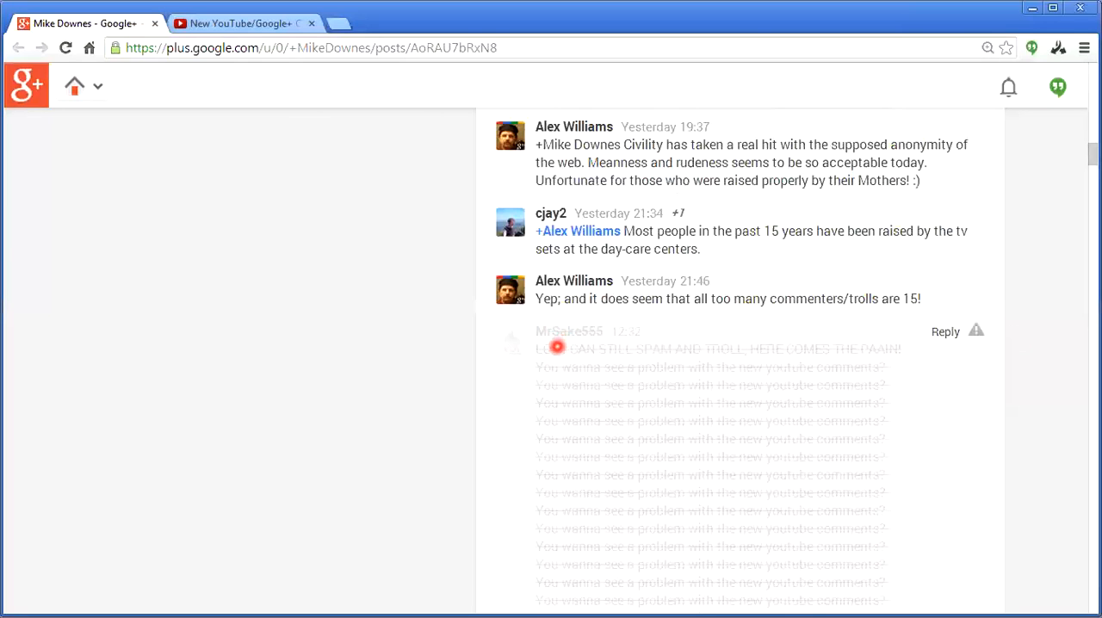
{"action": "left_click", "coordinate": [245, 24]}
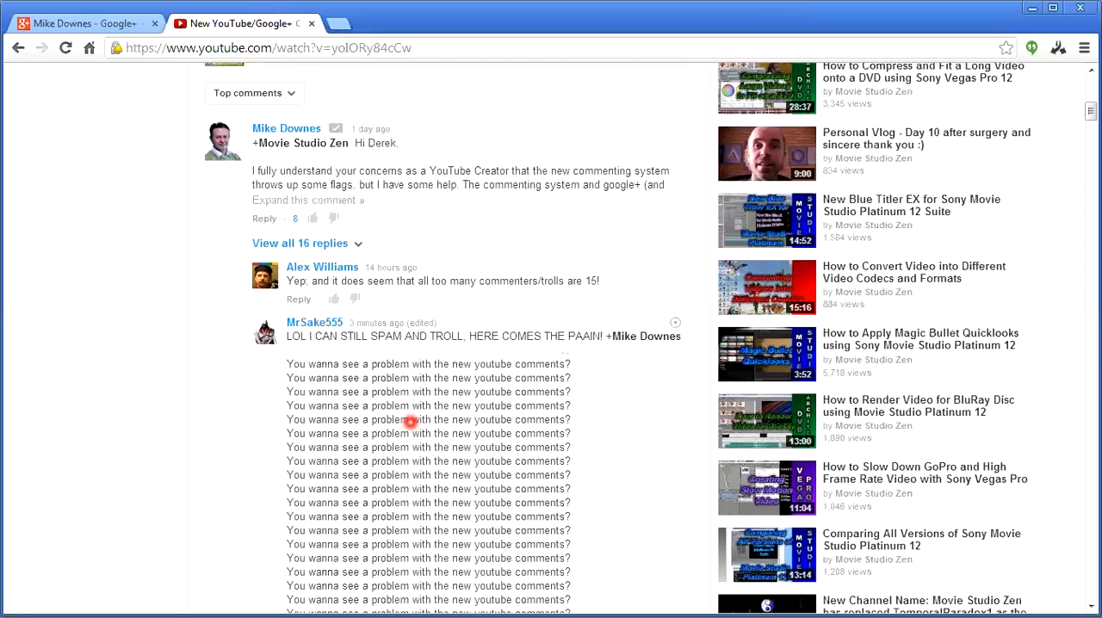
{"action": "mouse_move", "coordinate": [385, 358]}
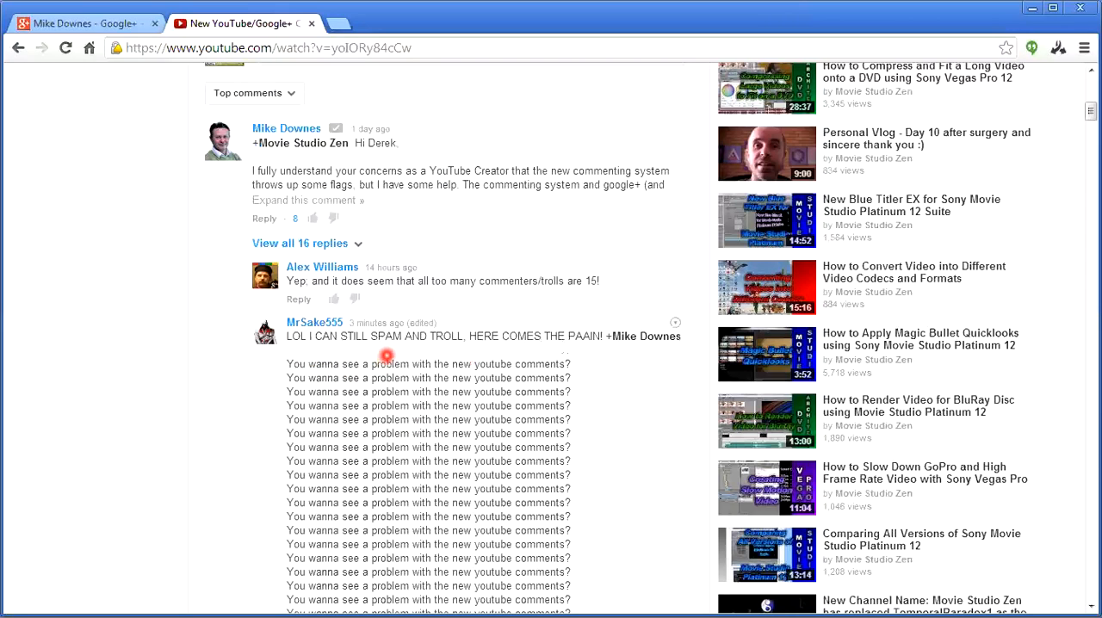
{"action": "mouse_move", "coordinate": [86, 79]}
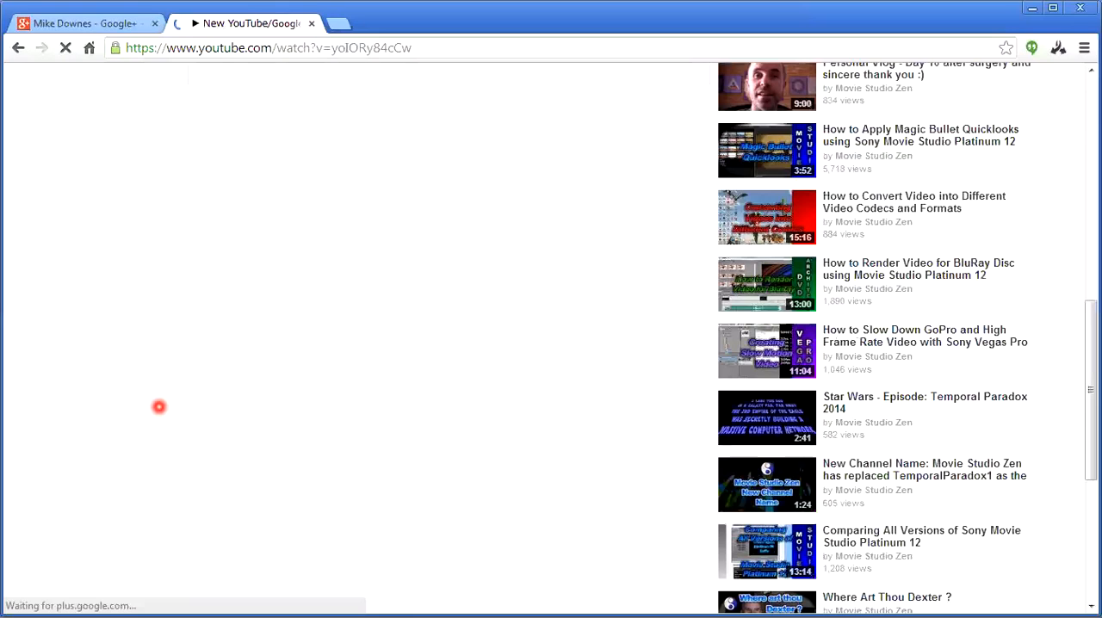
Step: Check the reloaded YouTube thread: the spam reply is gone and replies number 15
{"action": "scroll", "scroll_direction": "up", "scroll_amount": 3}
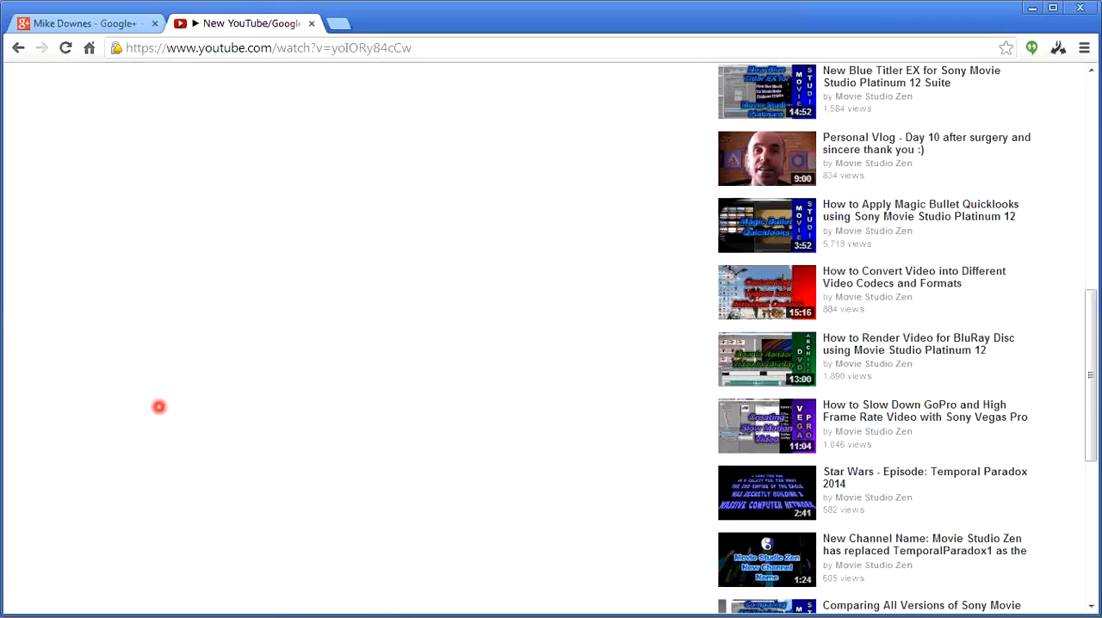
{"action": "scroll", "scroll_direction": "down", "scroll_amount": 3}
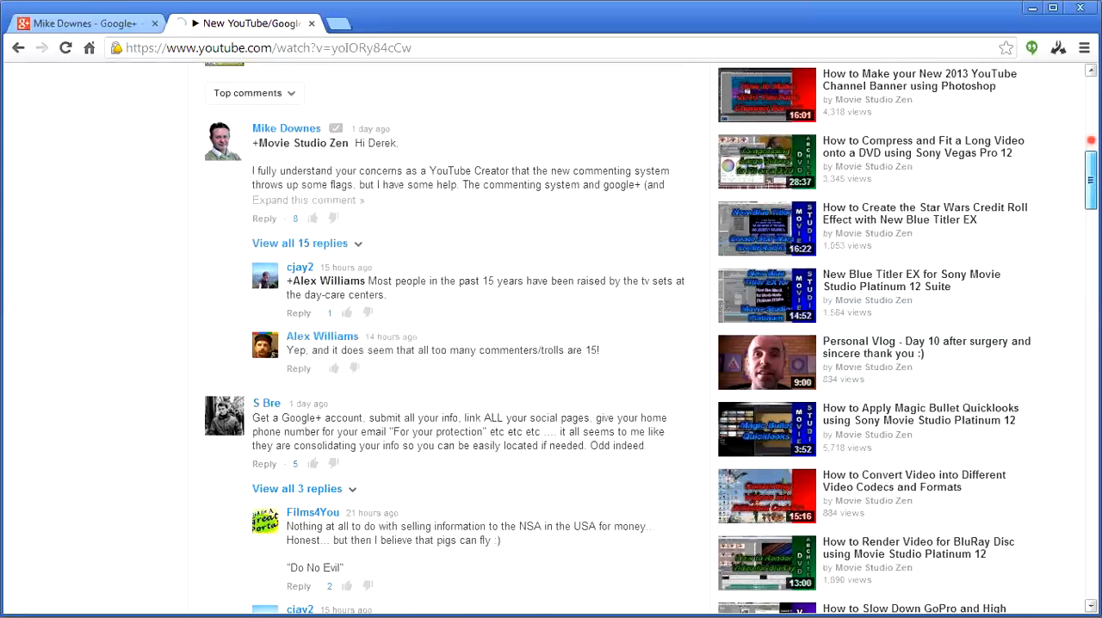
Step: Confirm the video now shows 125 comments with 15 replies and no spam in the thread
{"action": "scroll", "scroll_direction": "up", "scroll_amount": 3}
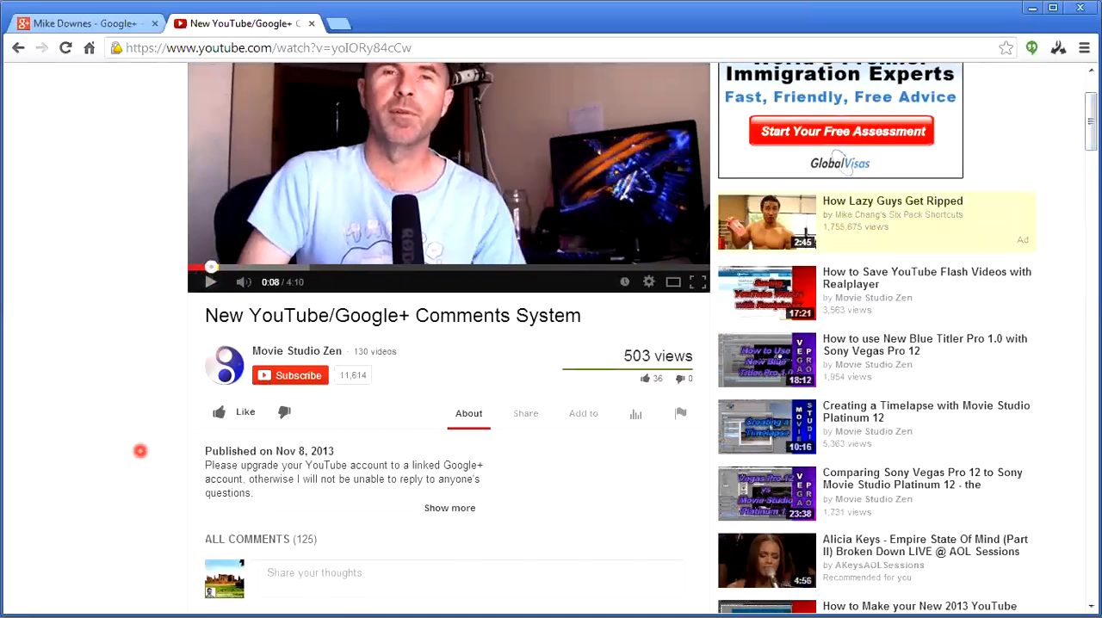
{"action": "scroll", "scroll_direction": "down", "scroll_amount": 3}
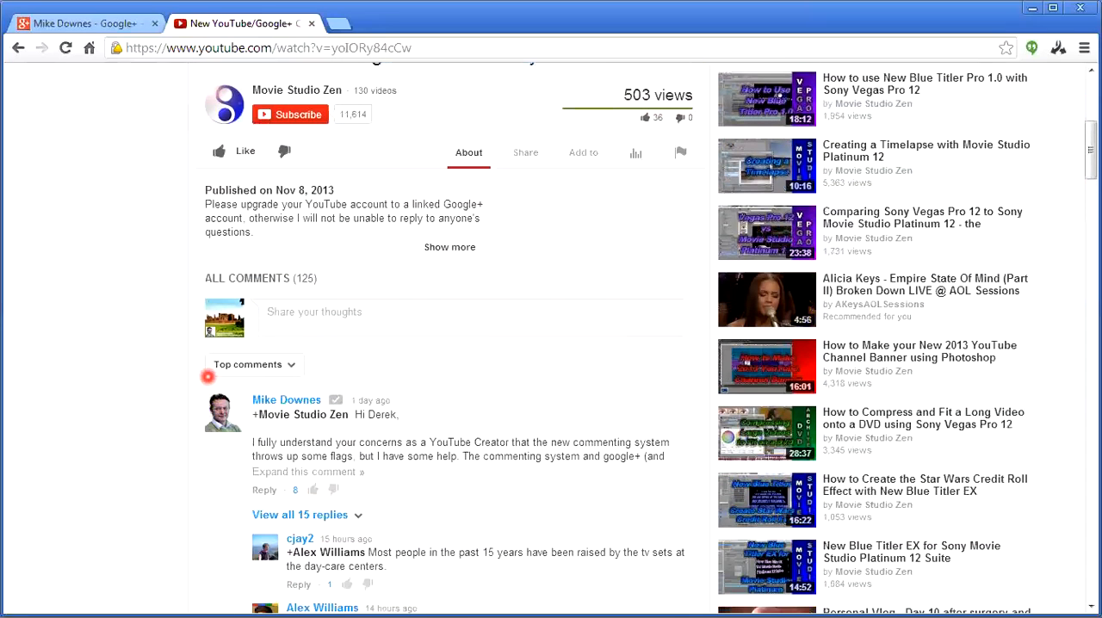
{"action": "mouse_move", "coordinate": [166, 310]}
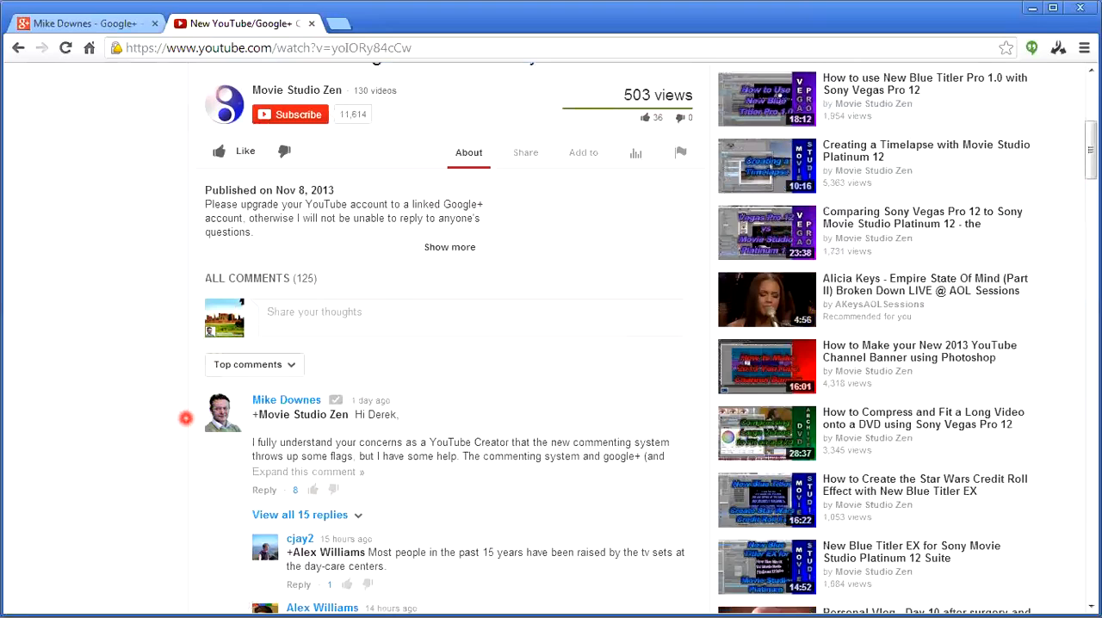
{"action": "scroll", "scroll_direction": "down", "scroll_amount": 3}
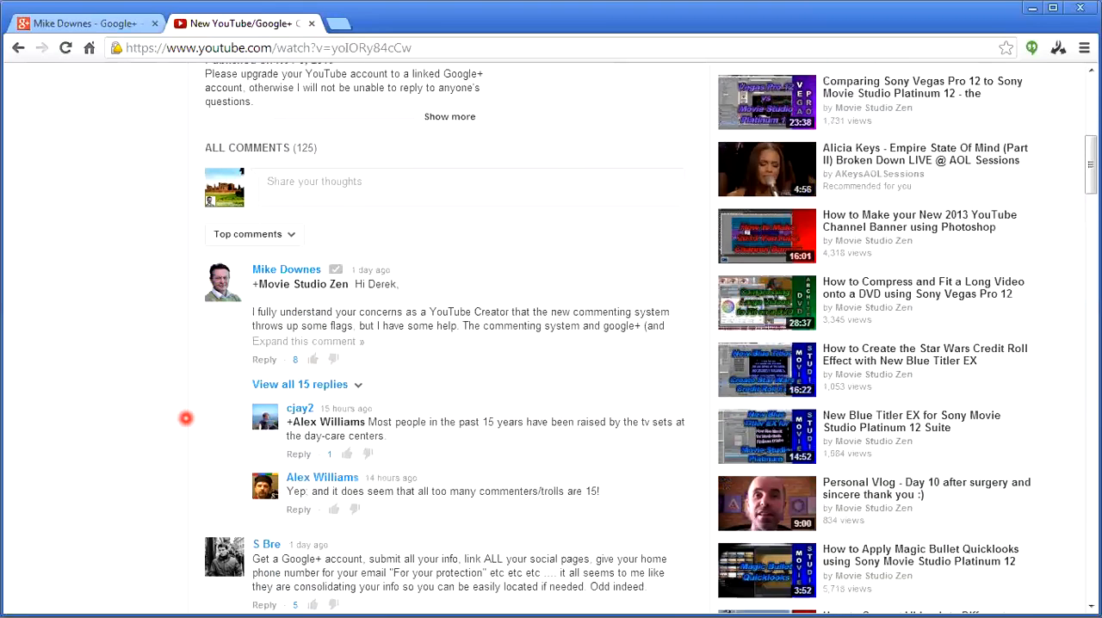
{"action": "mouse_move", "coordinate": [284, 286]}
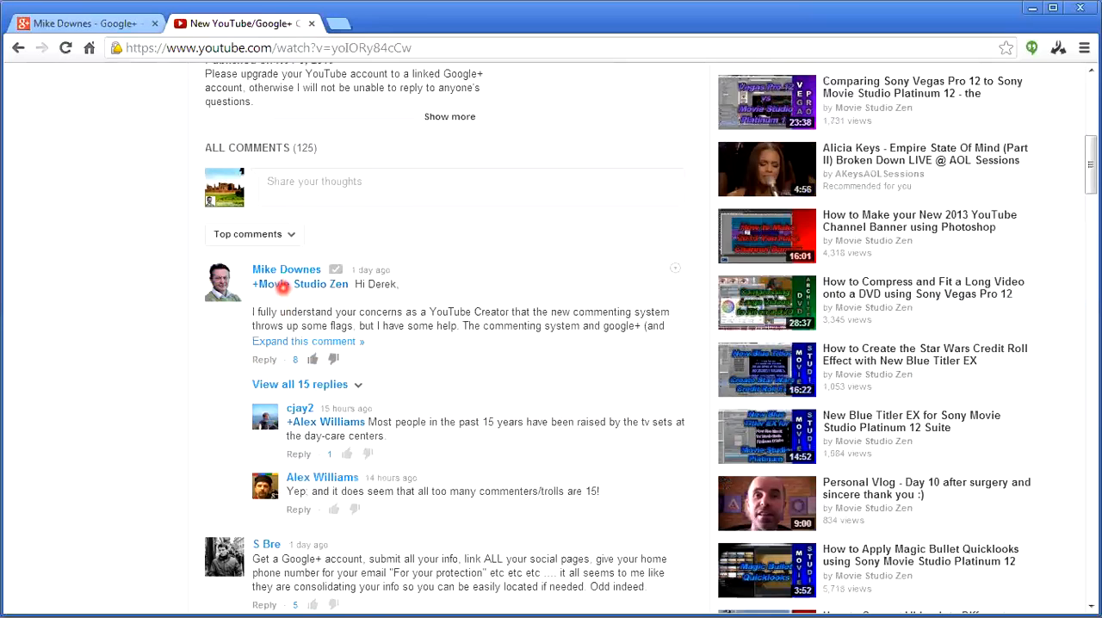
{"action": "mouse_move", "coordinate": [165, 401]}
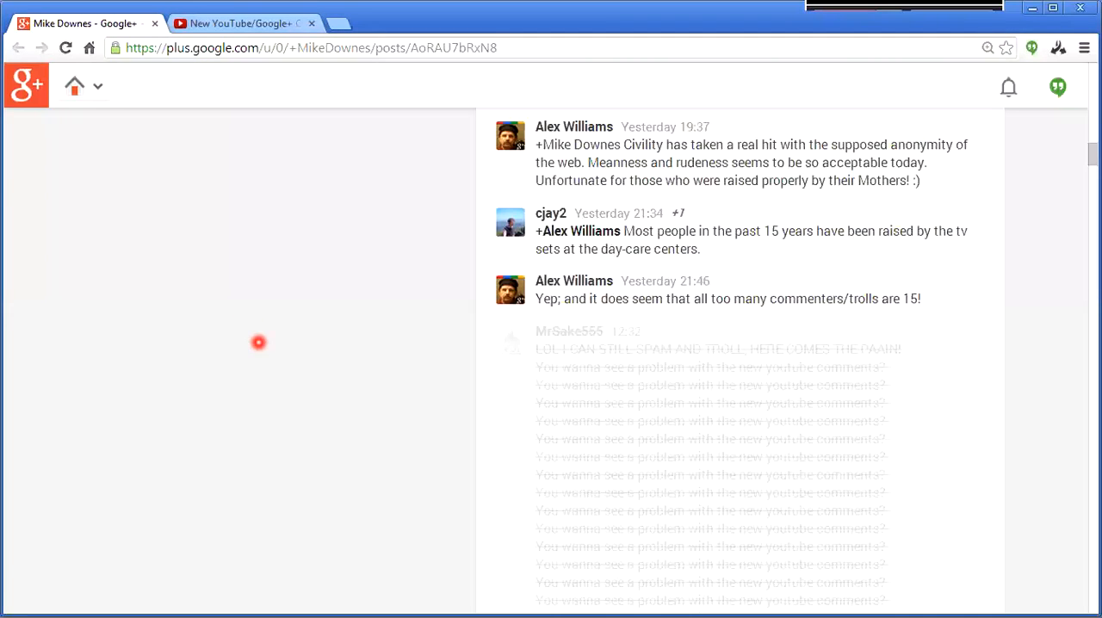
{"action": "mouse_move", "coordinate": [611, 465]}
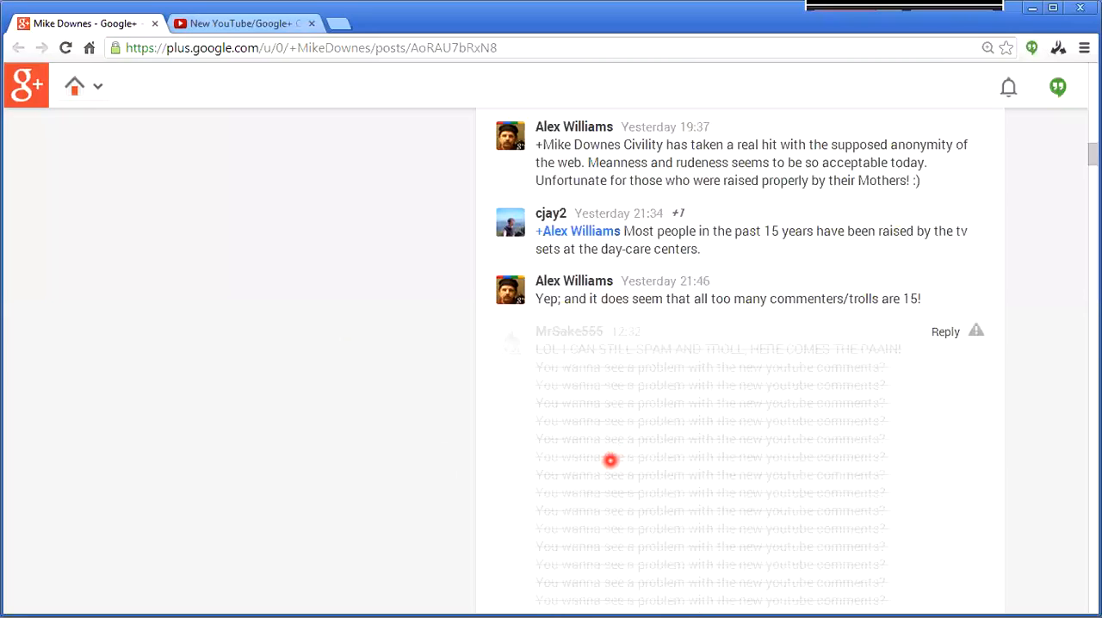
{"action": "mouse_move", "coordinate": [662, 414]}
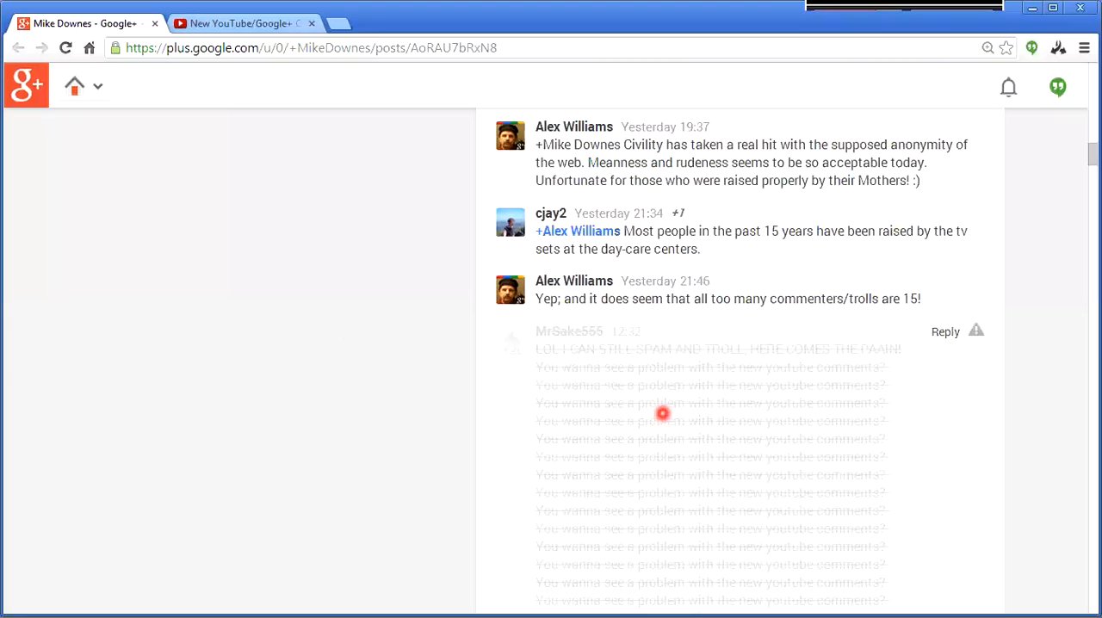
{"action": "mouse_move", "coordinate": [1023, 334]}
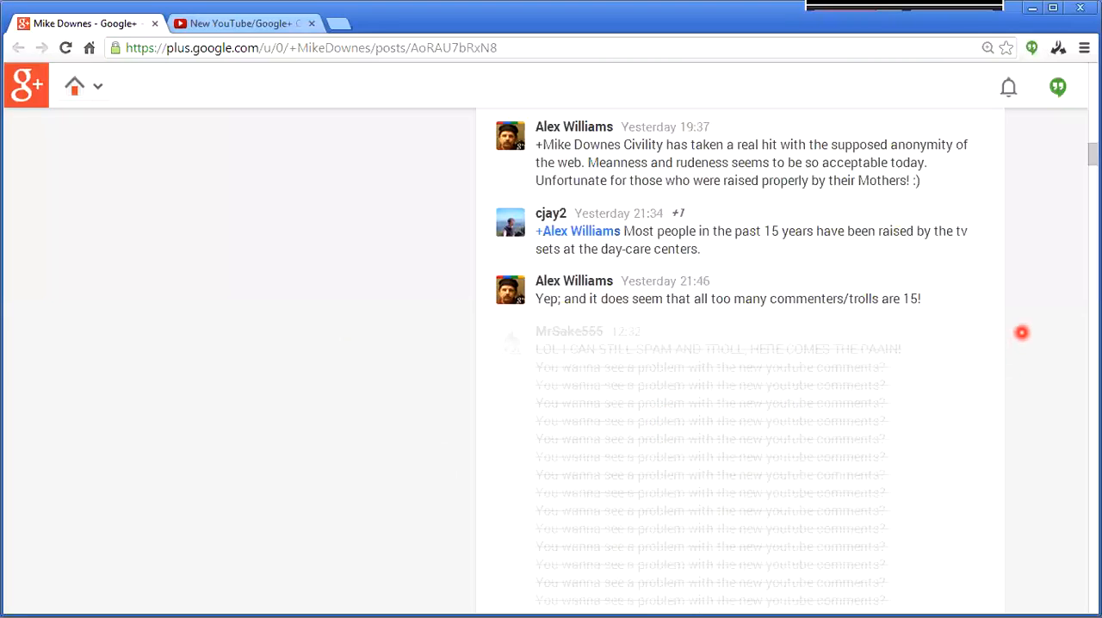